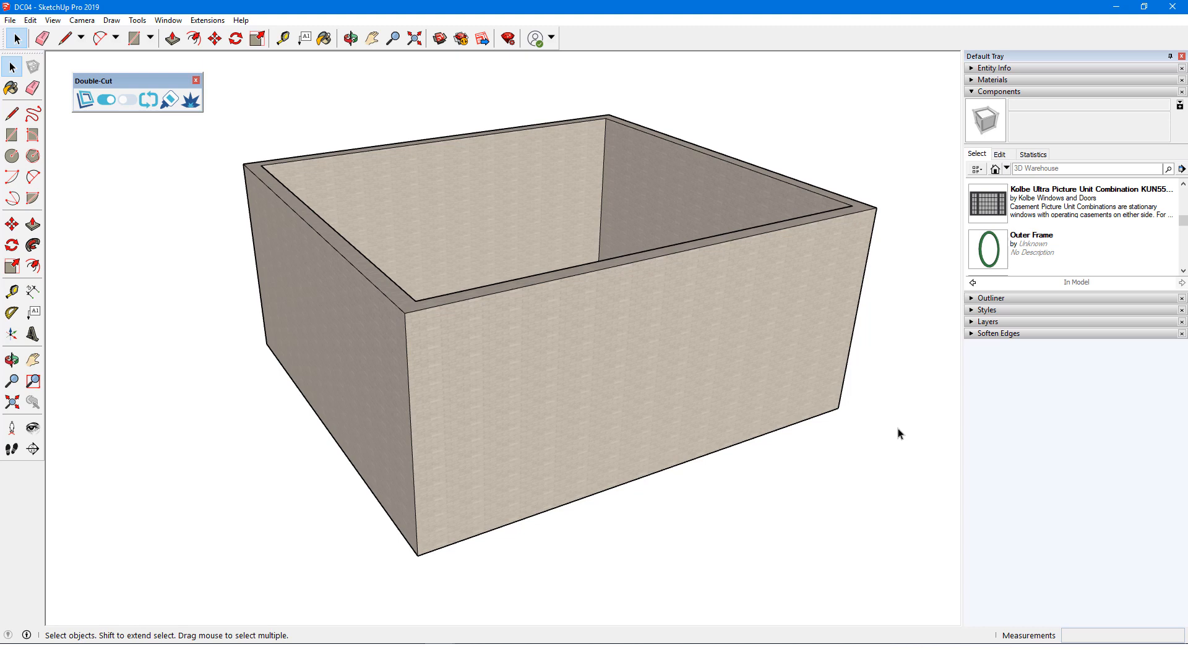
# Place the Kolbe picture window on the front wall so it glues and cuts an opening
pyautogui.click(987, 202)
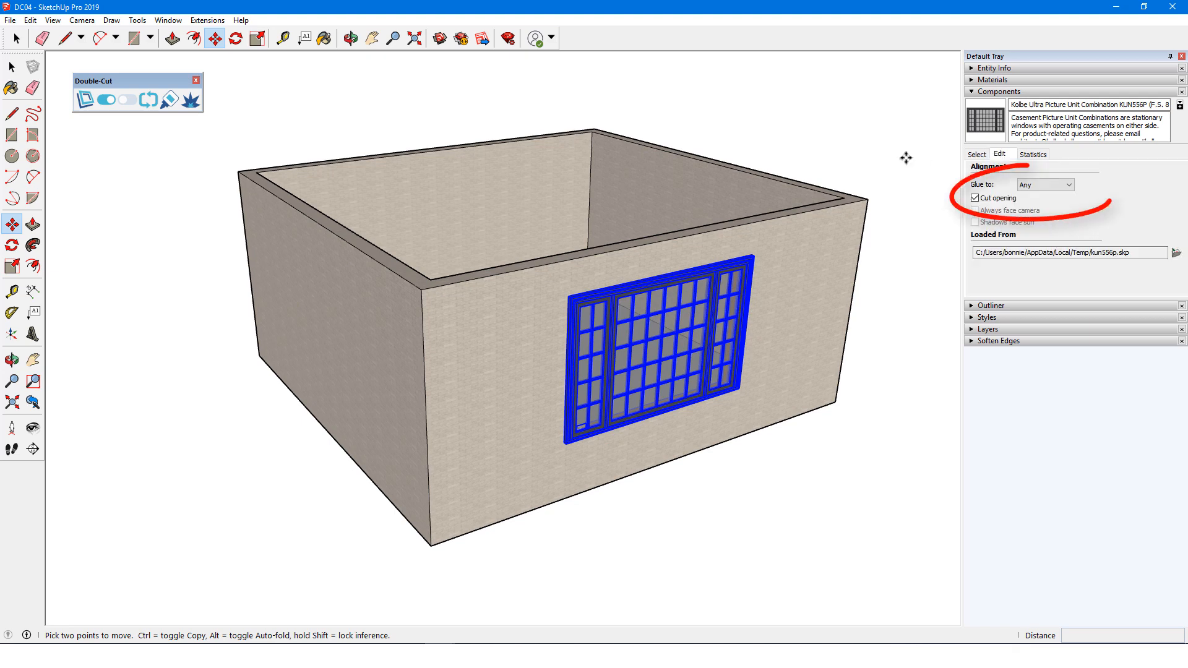
pyautogui.rightClick(708, 294)
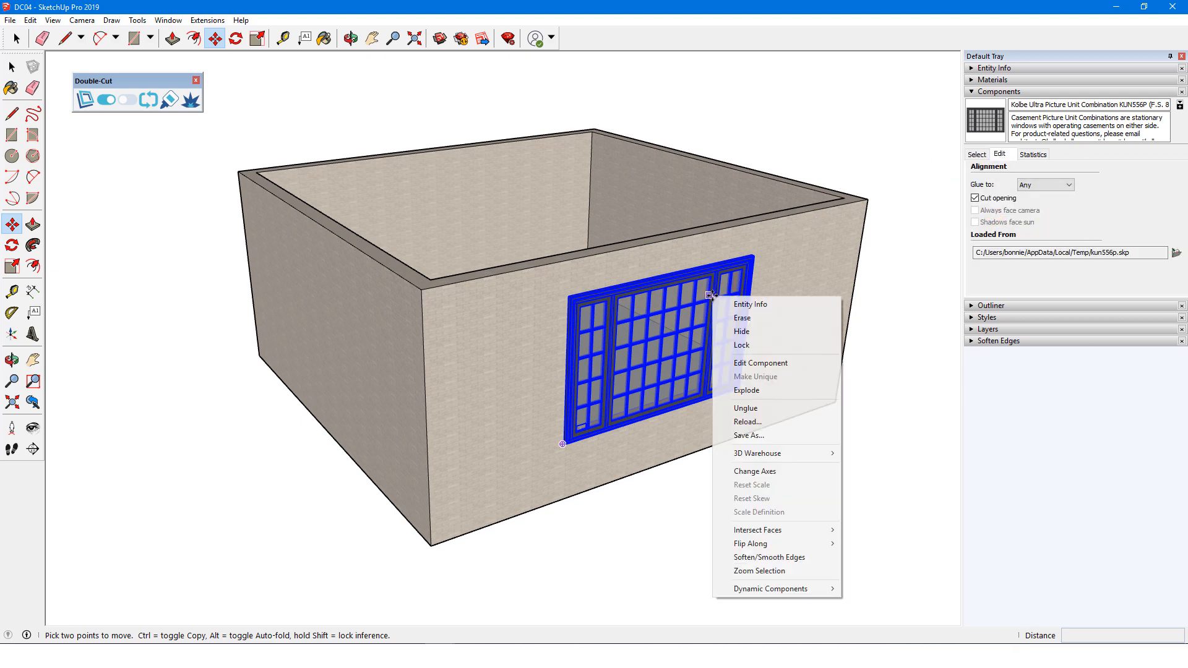
pyautogui.click(753, 470)
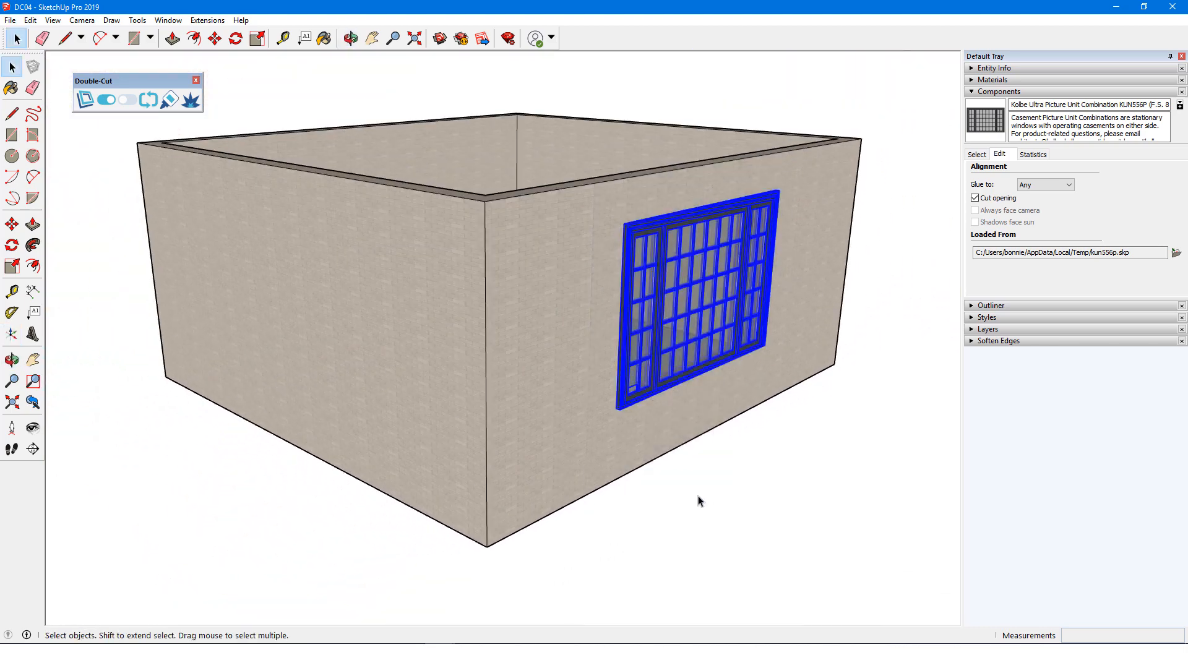
# Hide the Kolbe window's inner sub-components through the Outliner
pyautogui.click(989, 305)
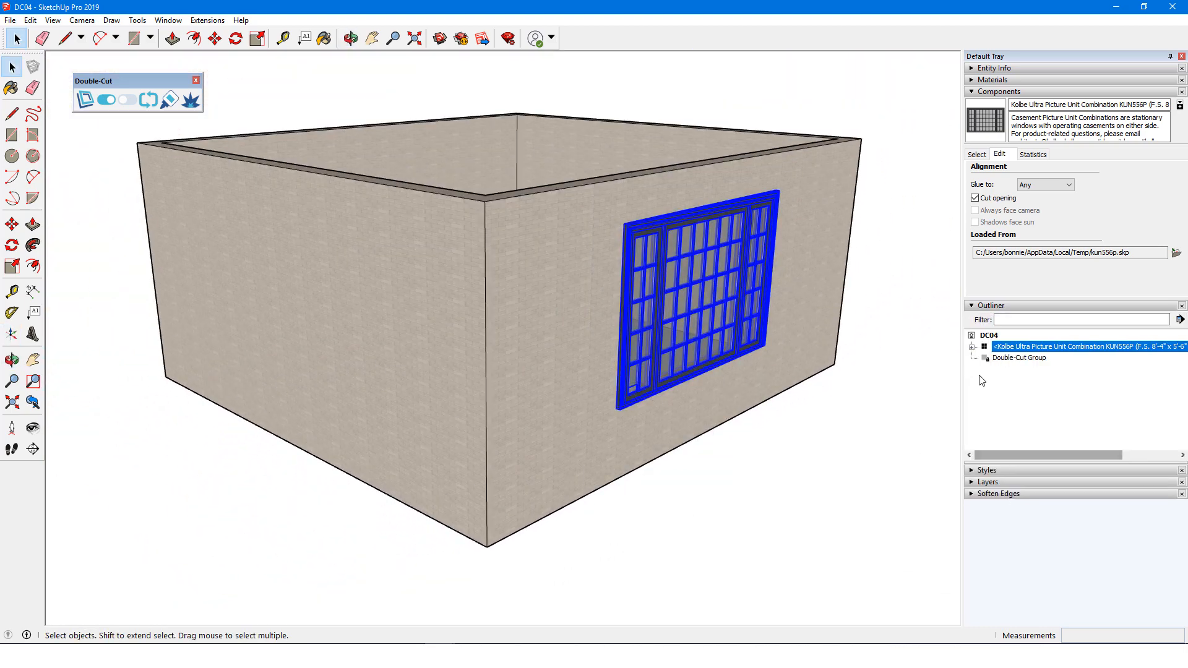
pyautogui.doubleClick(693, 287)
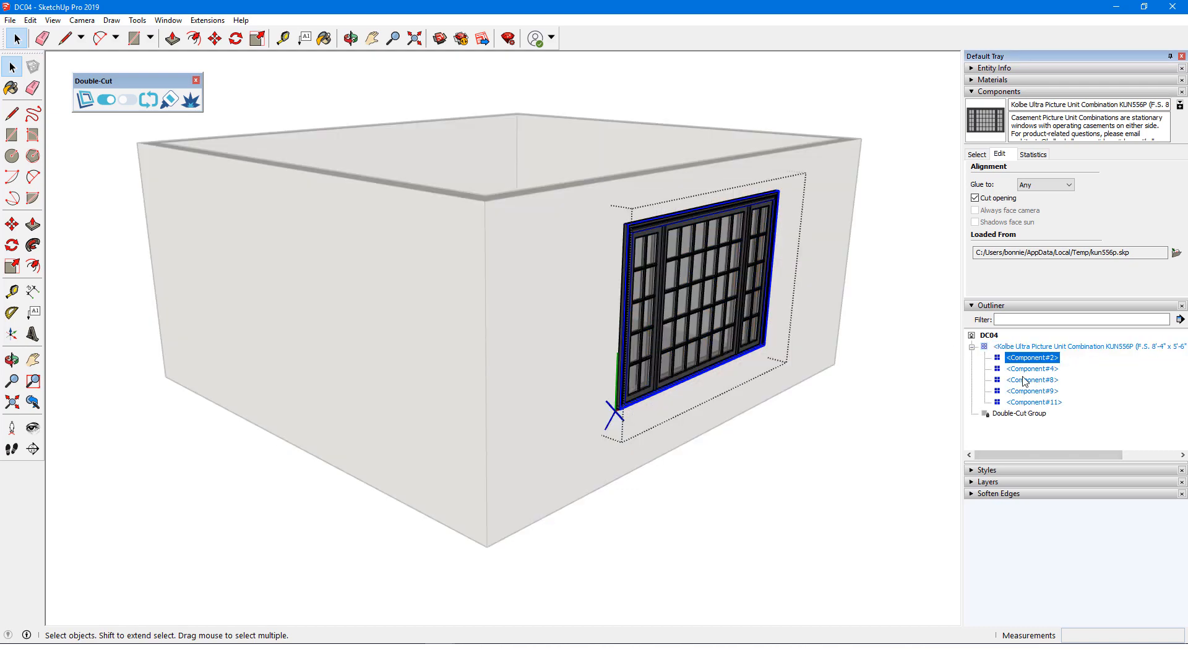
pyautogui.rightClick(1032, 401)
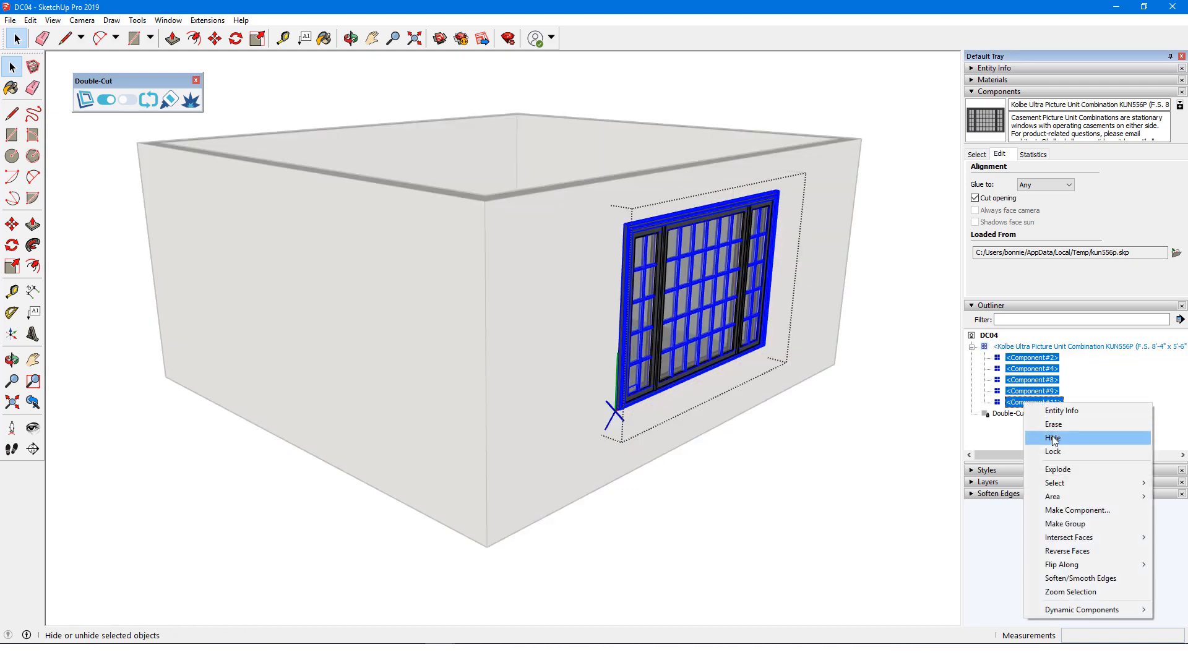
pyautogui.click(1052, 438)
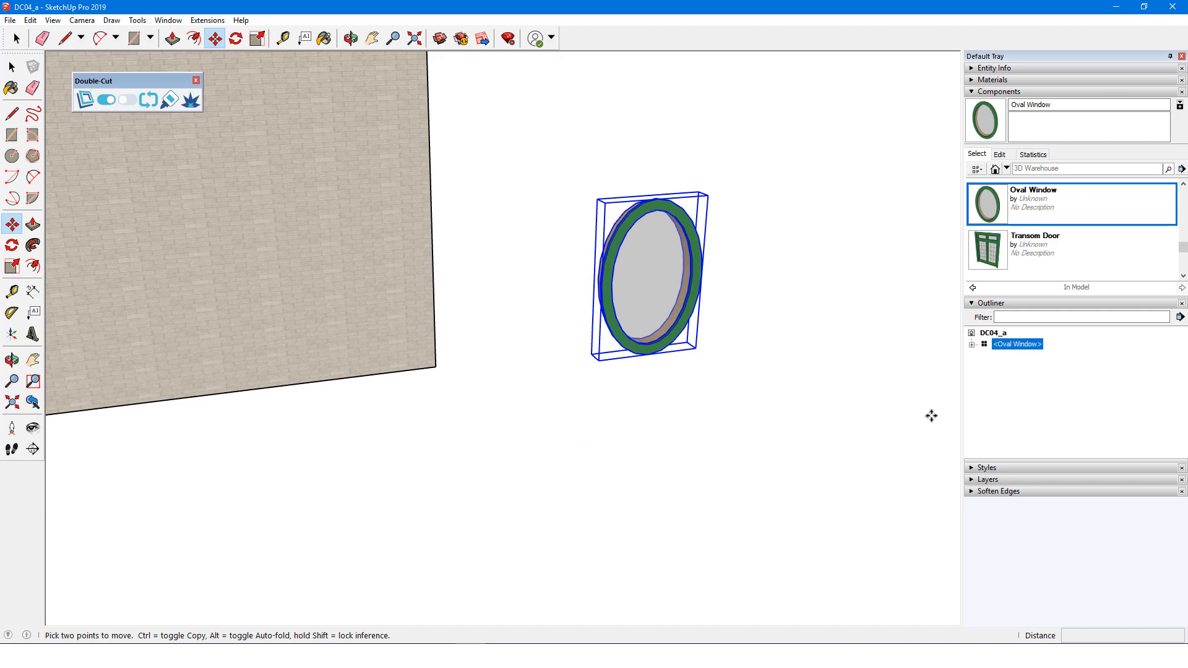
# Expand the Oval Window in the Outliner and bring up actions for one of its parts
pyautogui.click(972, 344)
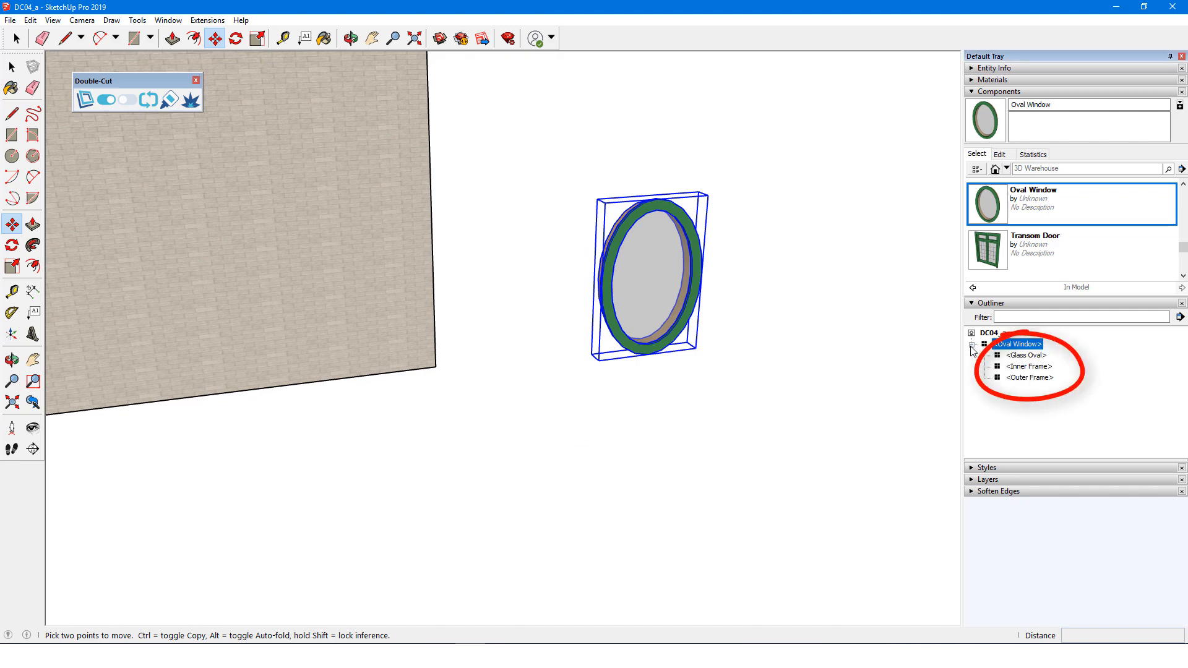
pyautogui.click(1028, 367)
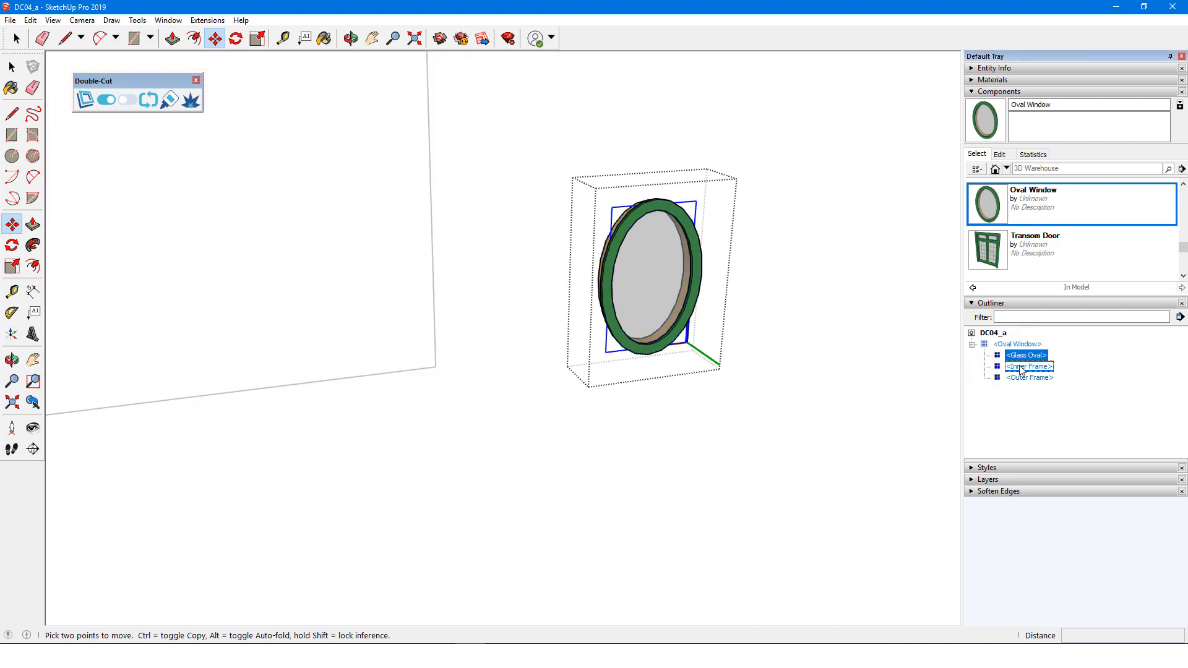
pyautogui.rightClick(1026, 377)
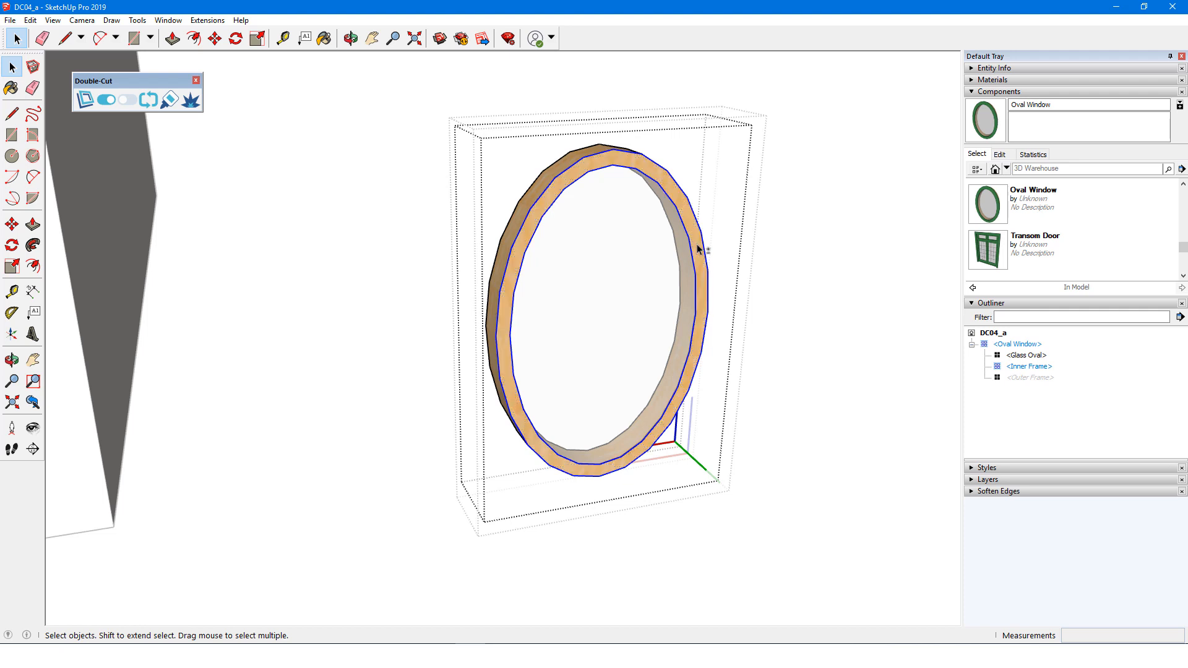
# Paste the inner frame's oval outline in place and hide the glass and frame parts
pyautogui.click(31, 20)
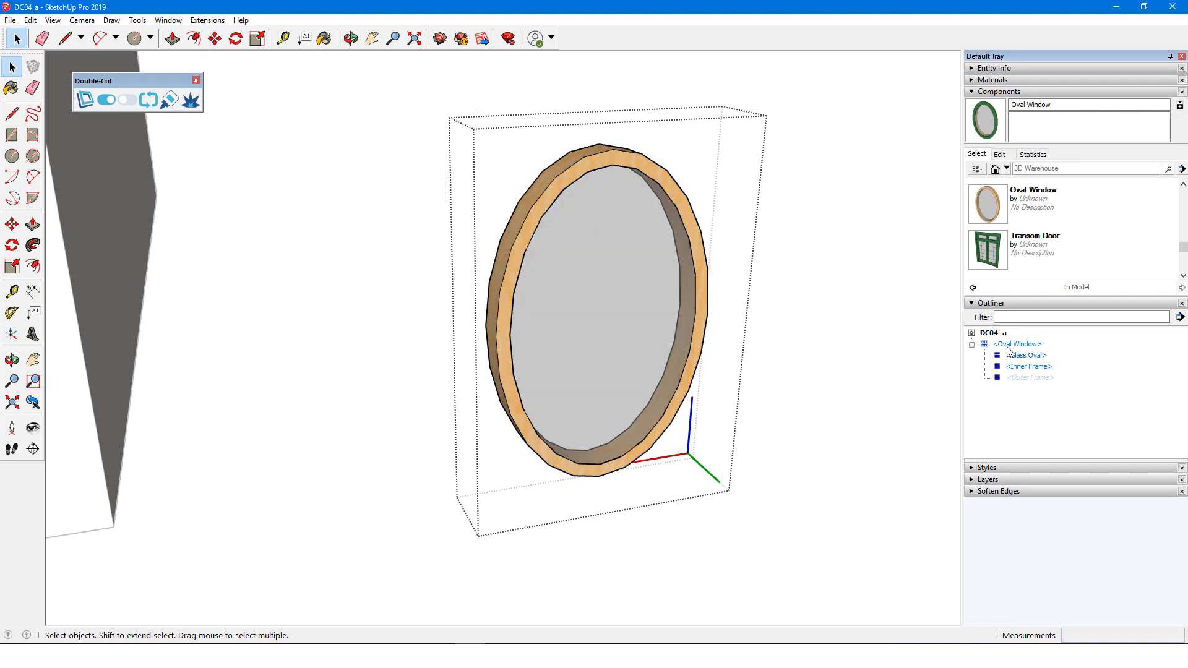
pyautogui.click(31, 20)
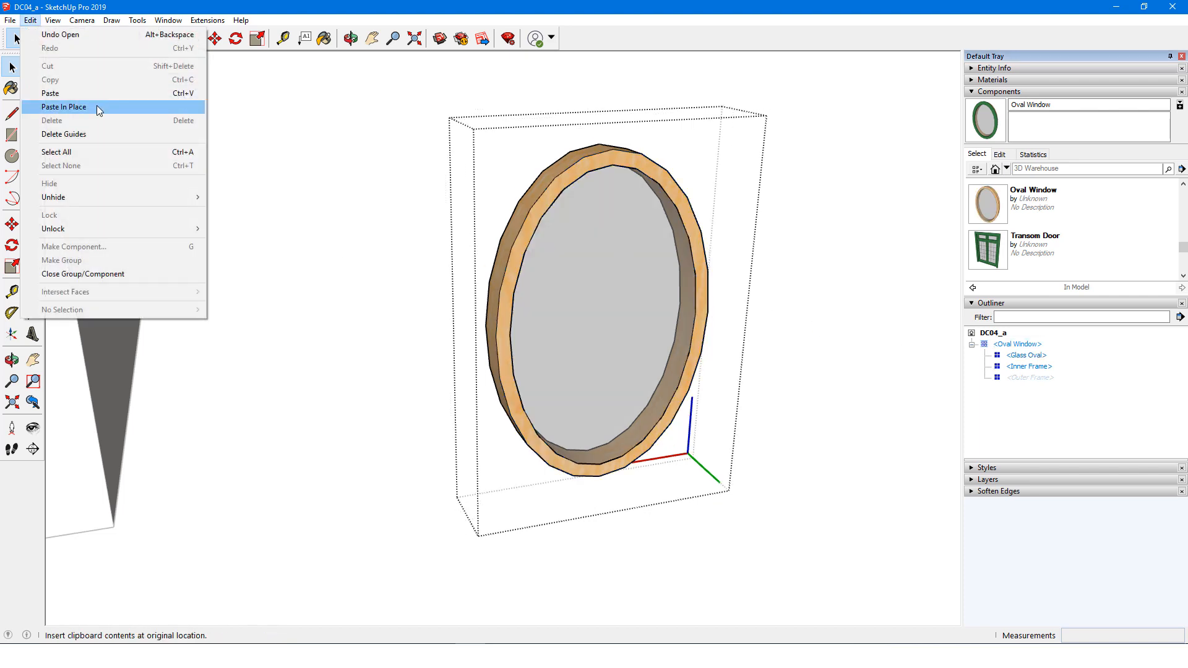
pyautogui.rightClick(1028, 377)
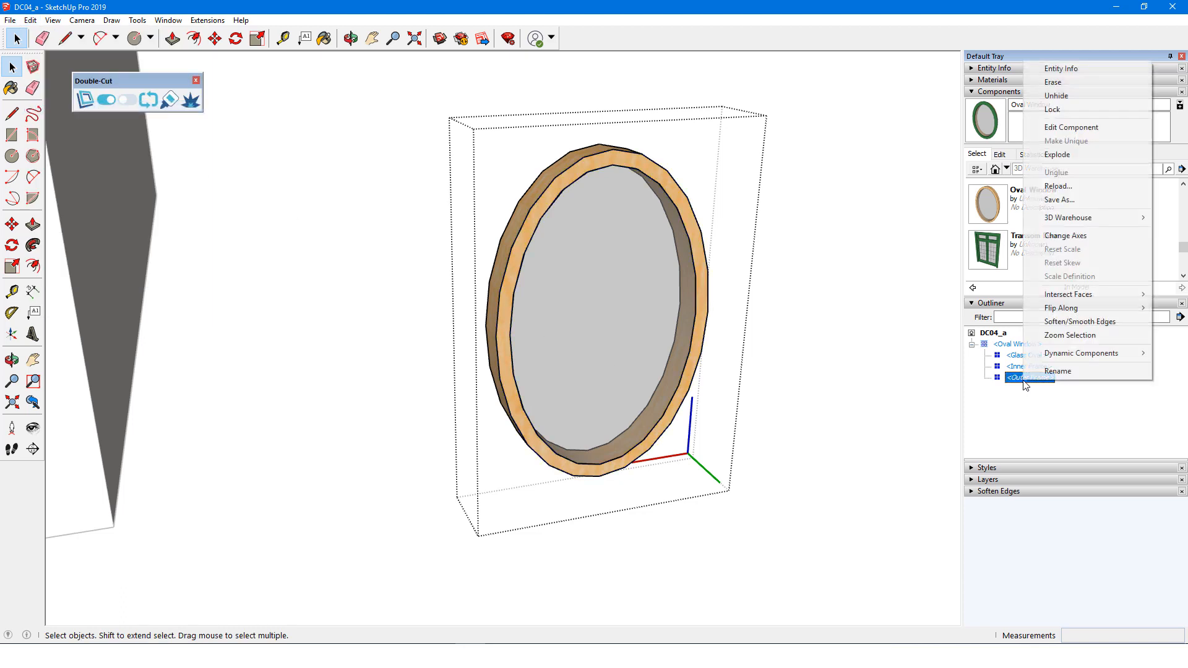
pyautogui.click(1070, 127)
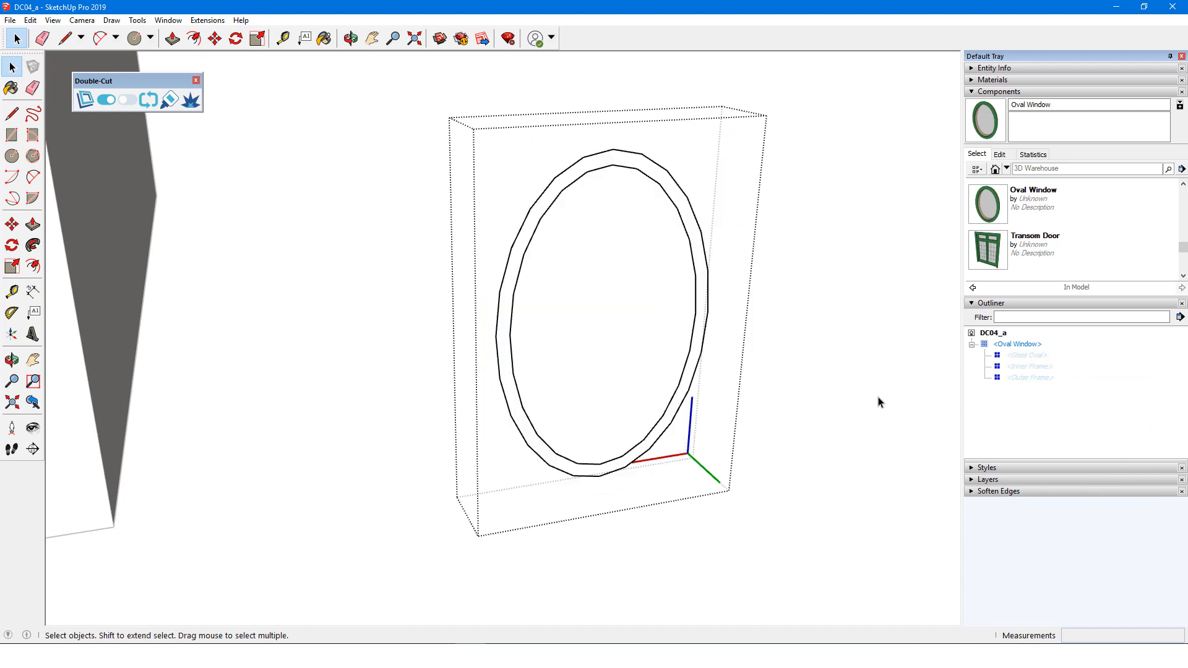
pyautogui.moveTo(790, 360)
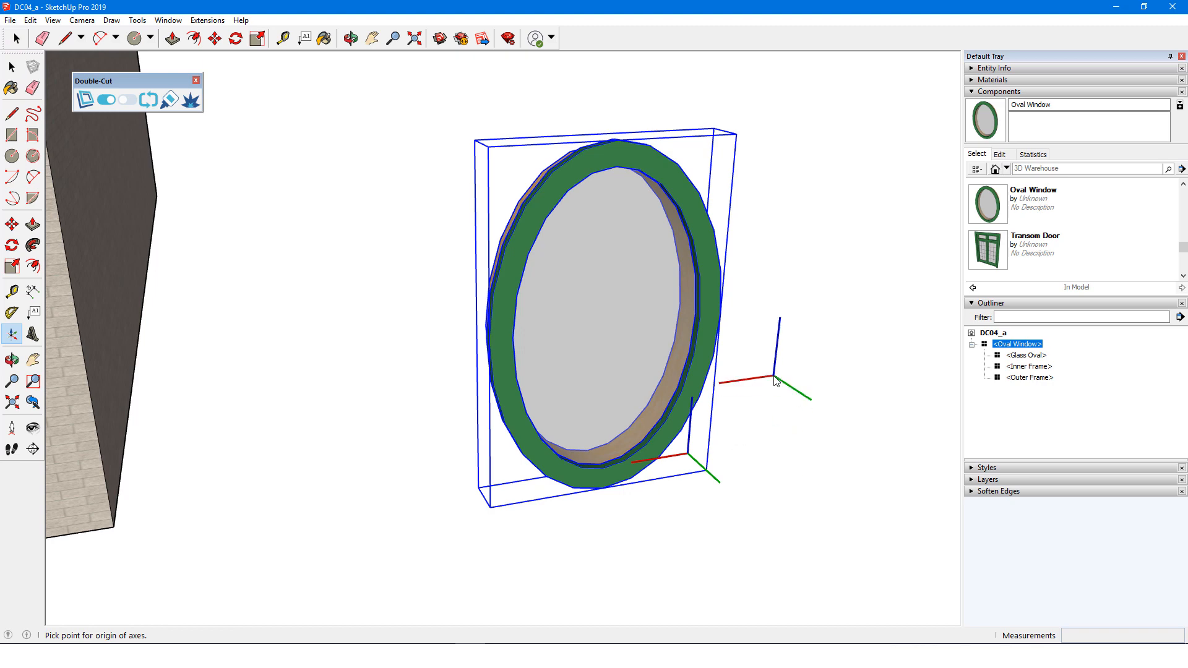
pyautogui.moveTo(746, 274)
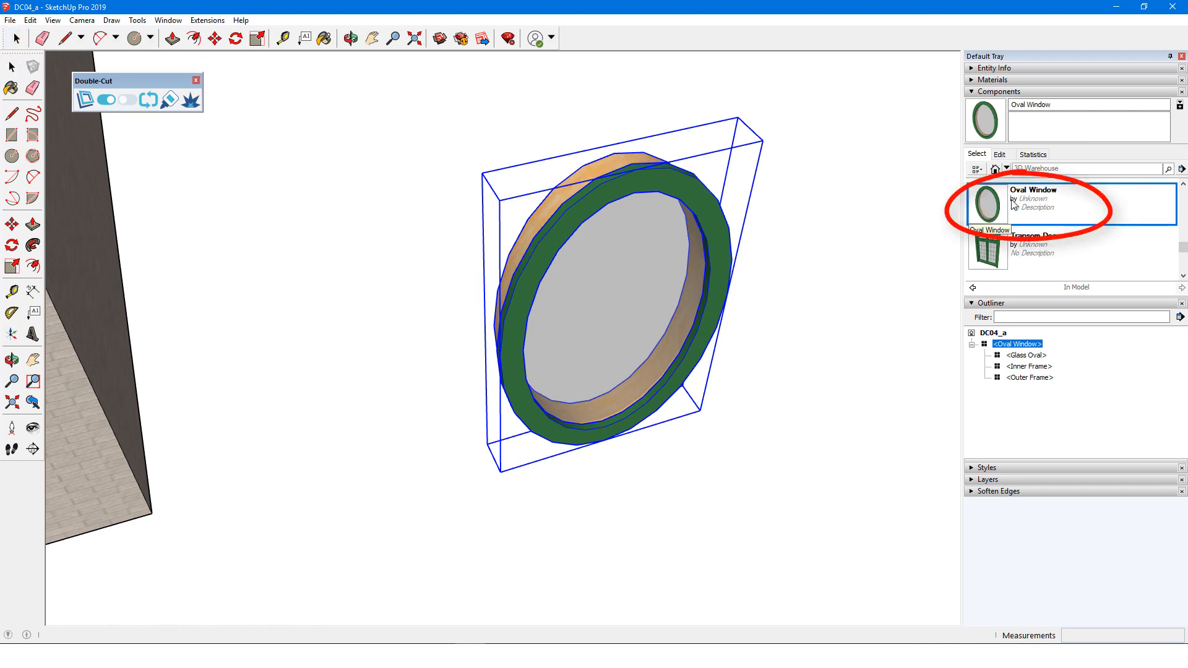
# Set Oval Window to Glue to Any with Cut opening, then place two on the wall
pyautogui.click(998, 154)
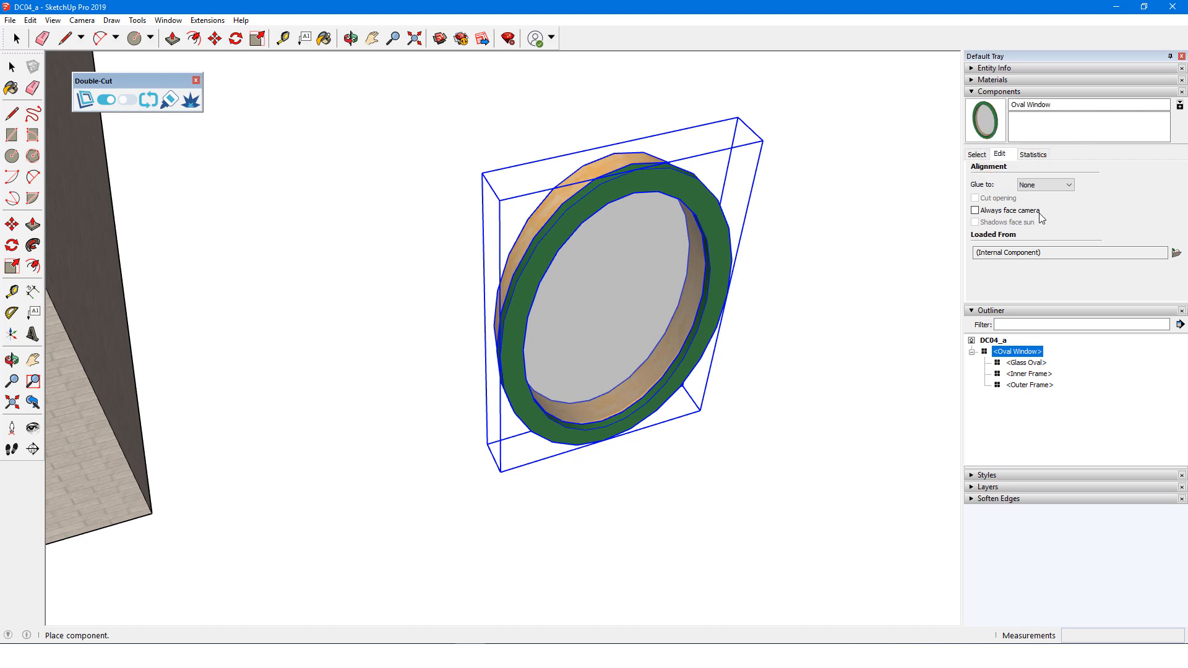
pyautogui.click(1044, 184)
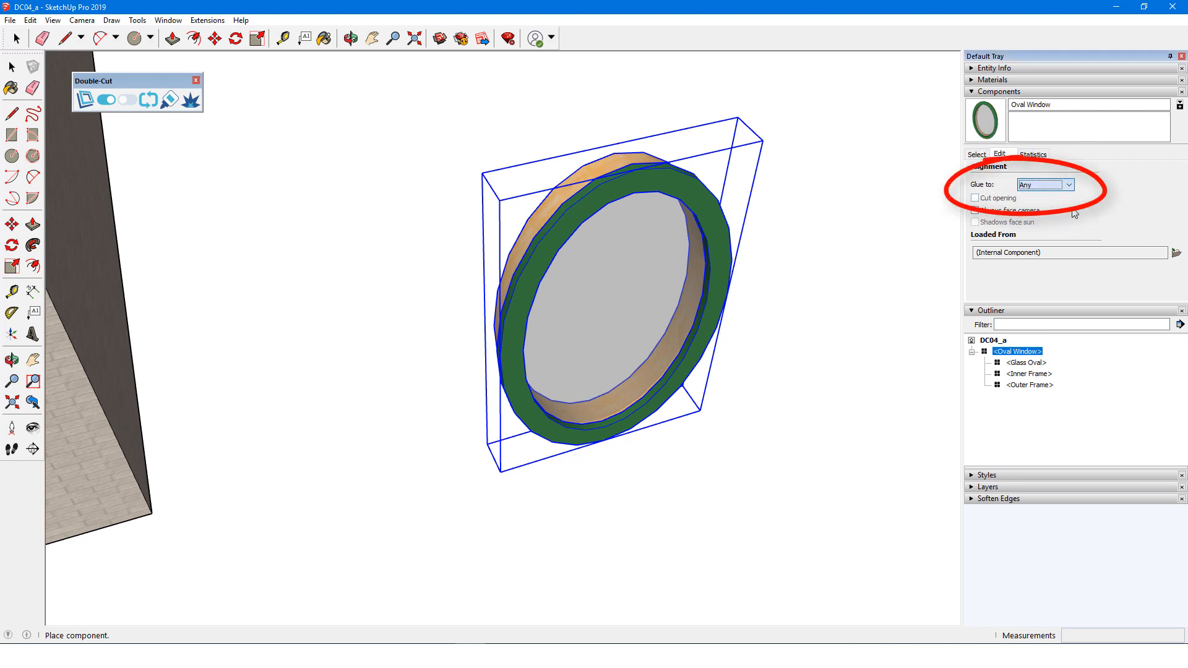
pyautogui.click(974, 198)
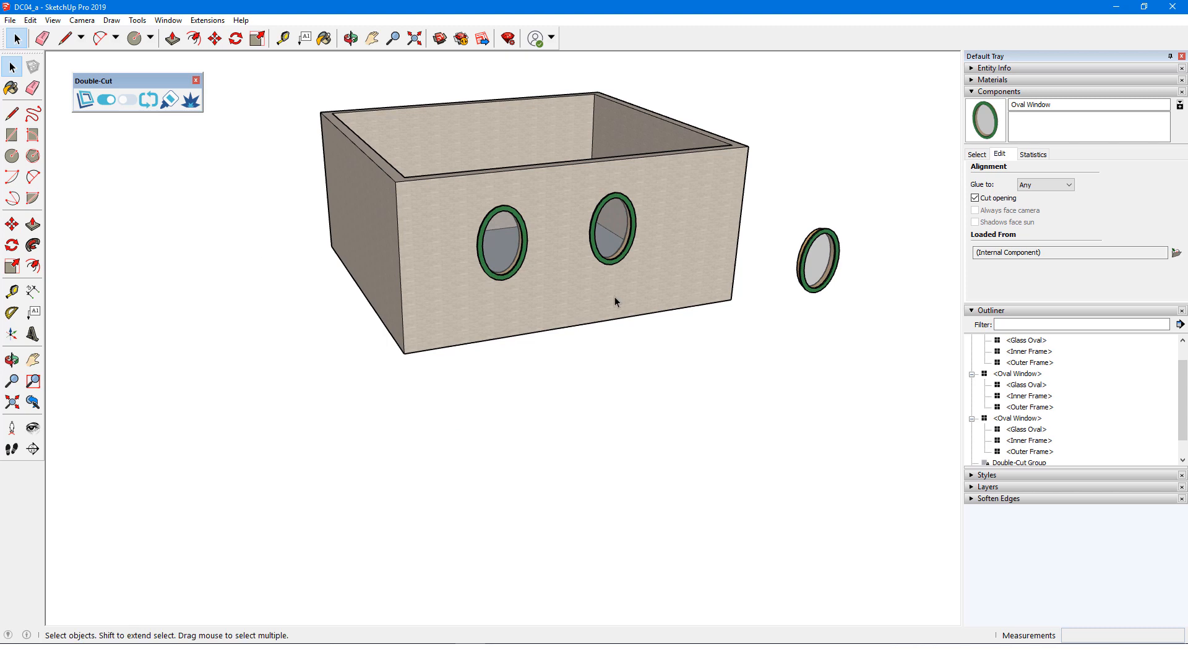
pyautogui.click(975, 155)
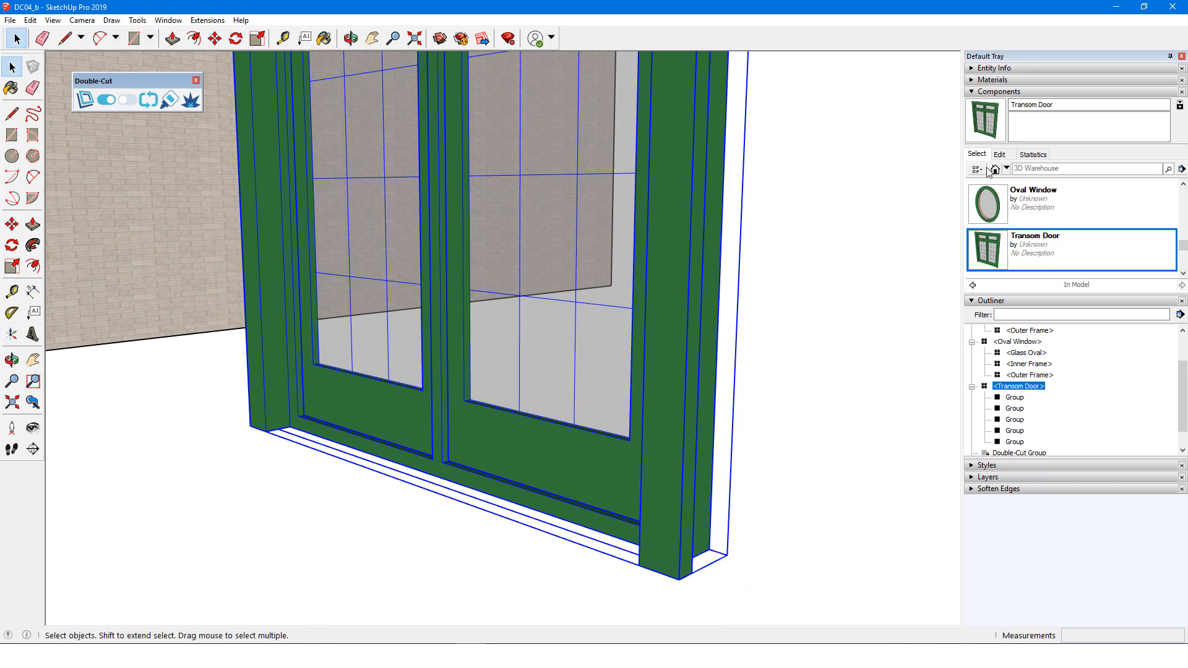
# Give the Transom Door component Glue to Any and Cut opening settings
pyautogui.click(1000, 154)
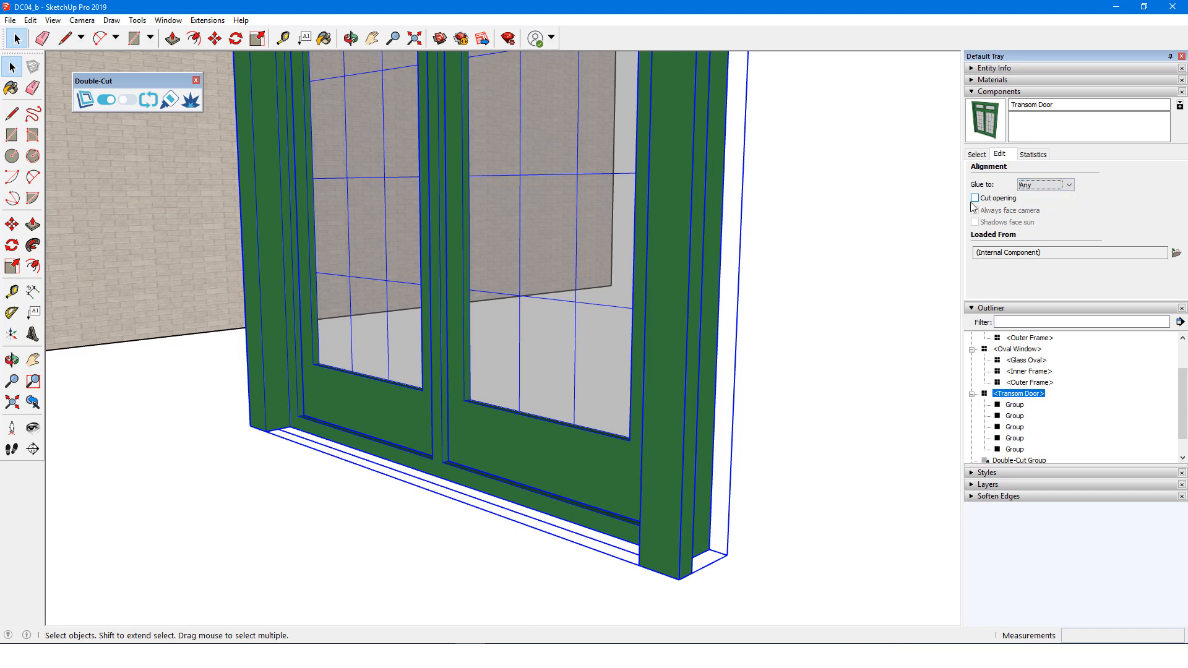
pyautogui.click(975, 198)
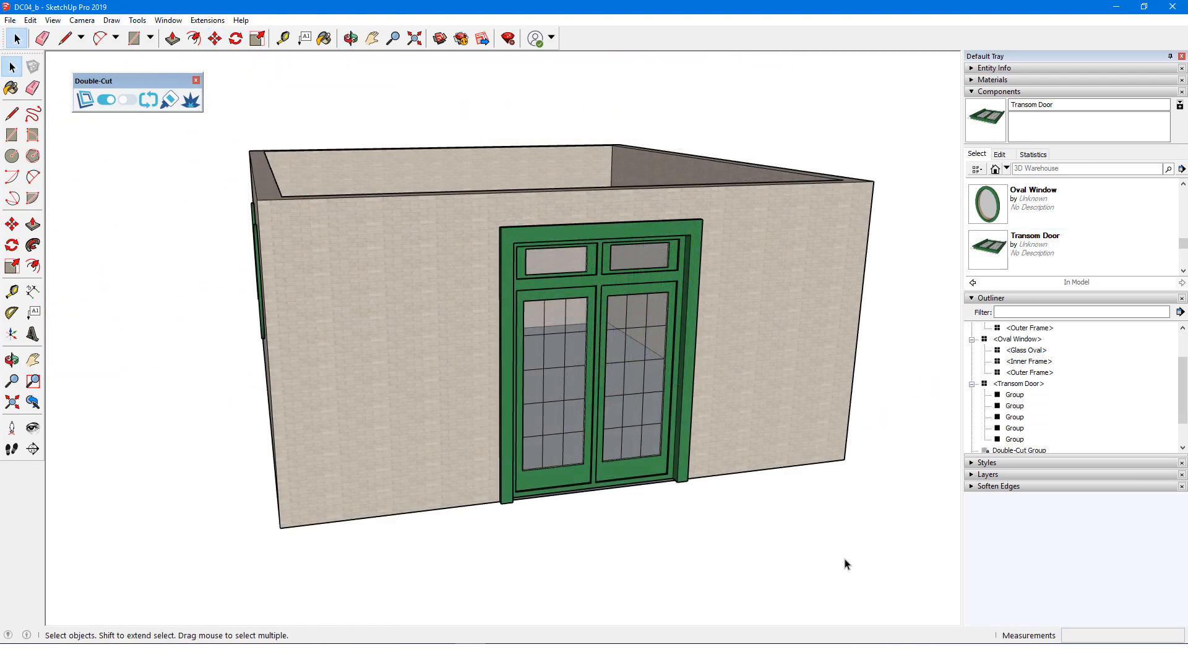
# Edit the Transom Door and delete its transom section above the doors
pyautogui.click(589, 272)
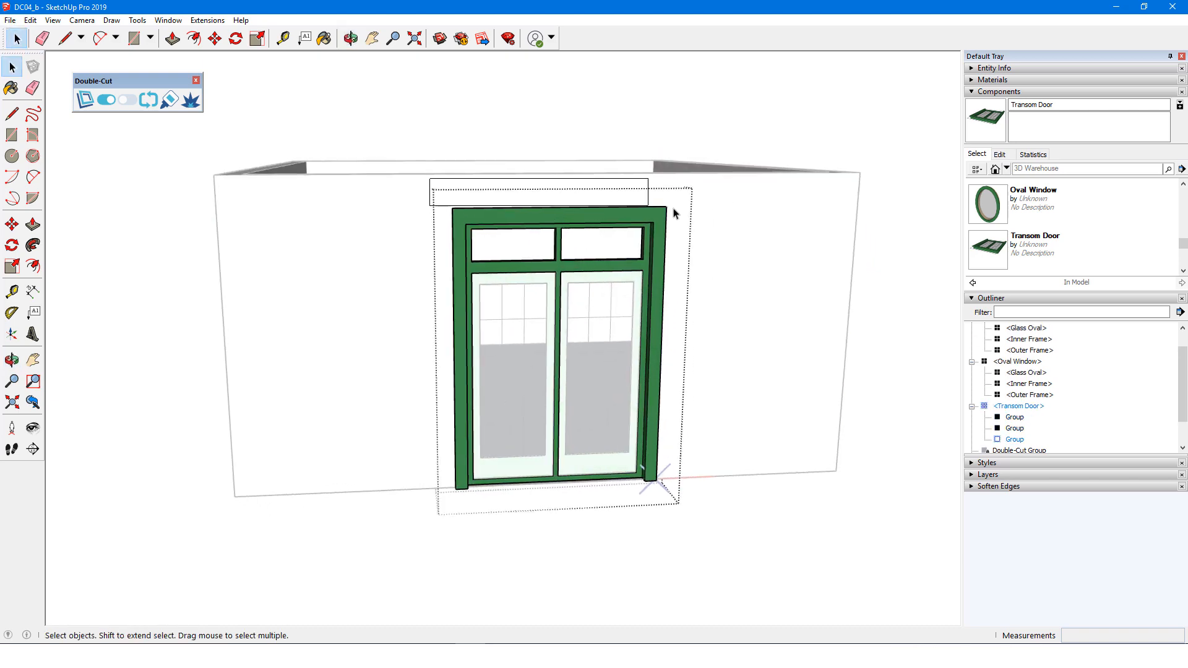
pyautogui.click(215, 38)
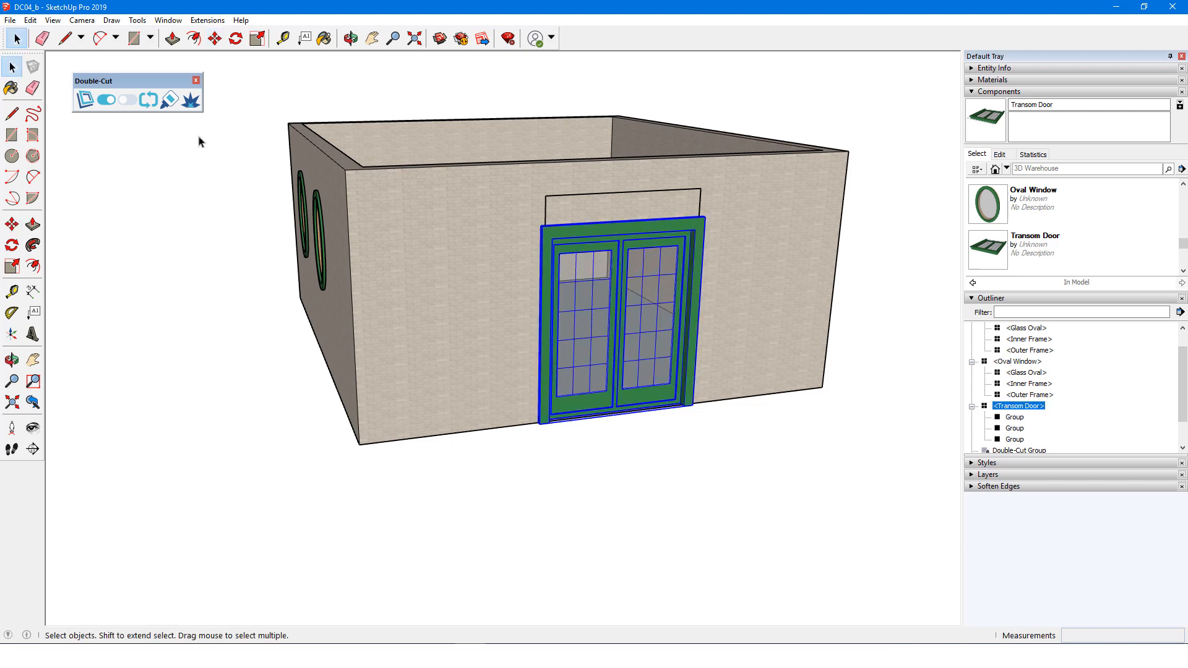
# Refresh the Double-Cut opening for the selected door only
pyautogui.click(149, 99)
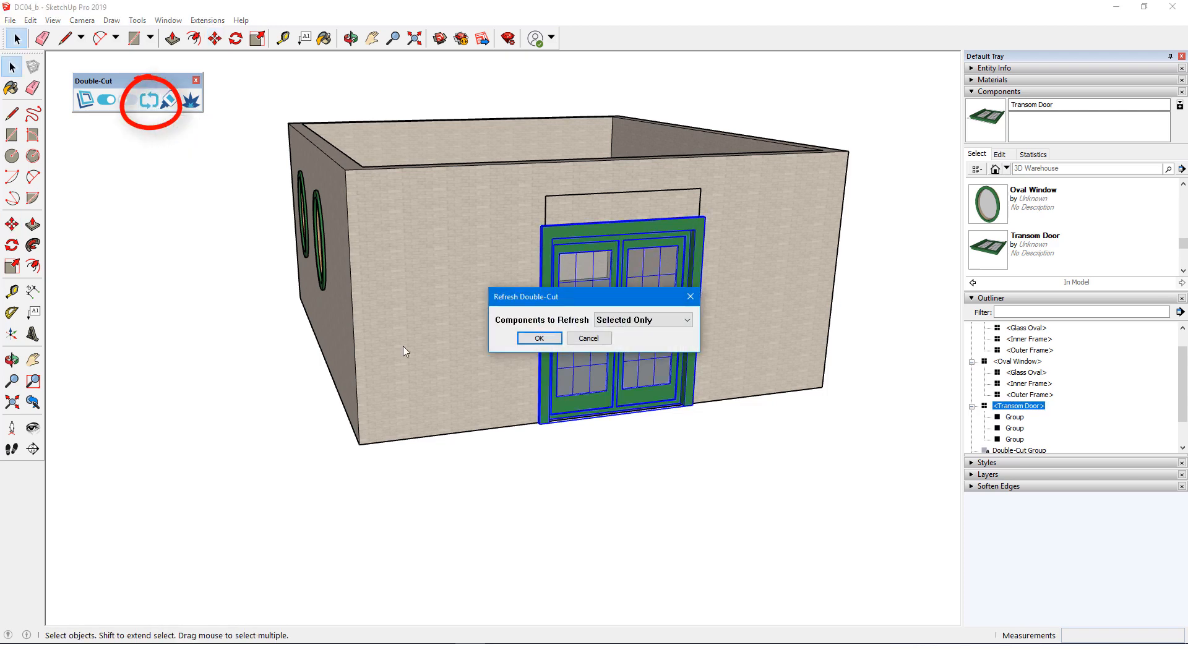
pyautogui.click(538, 338)
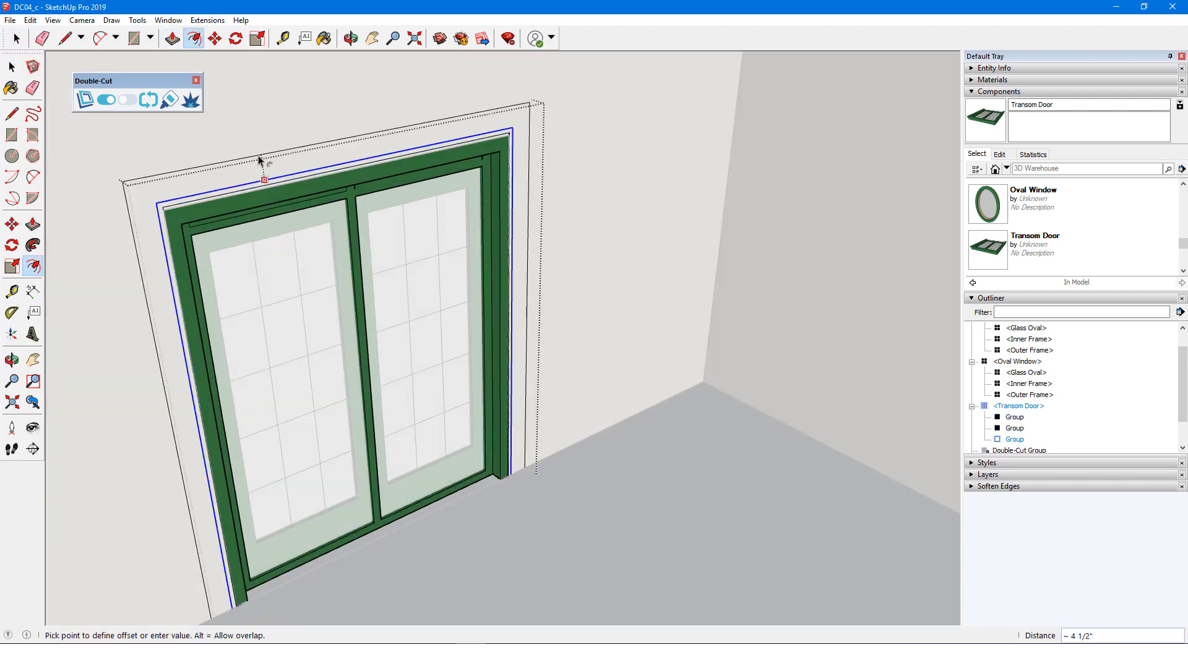
# Offset the door frame outline by about 4 1/2 inches
pyautogui.click(66, 37)
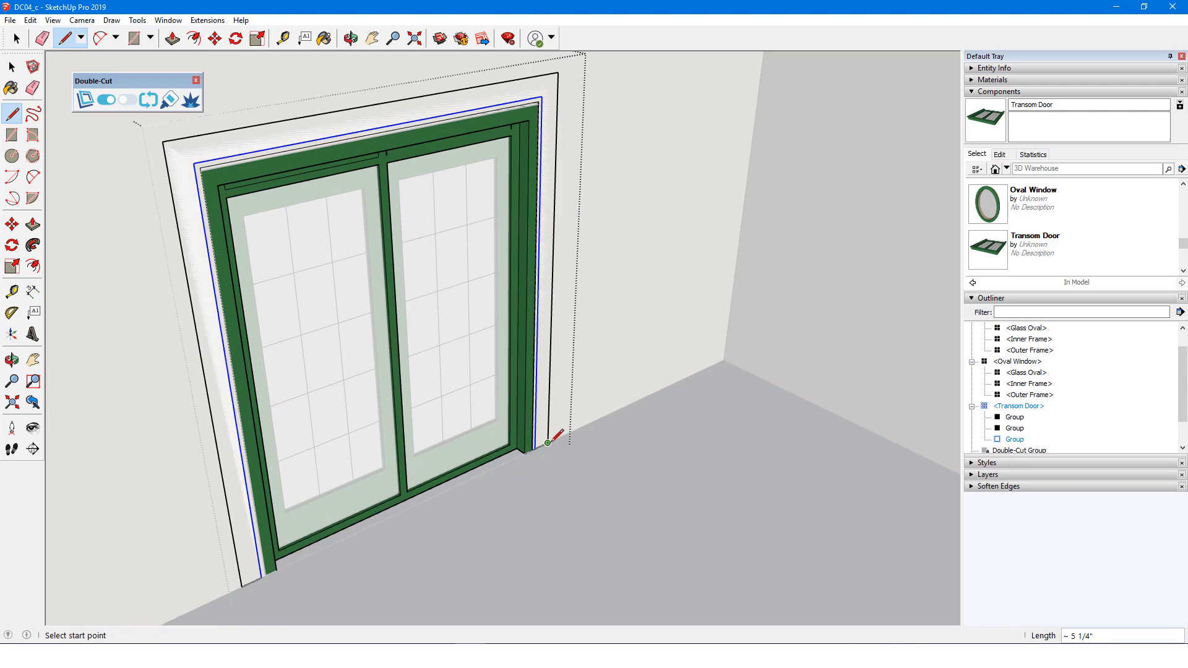